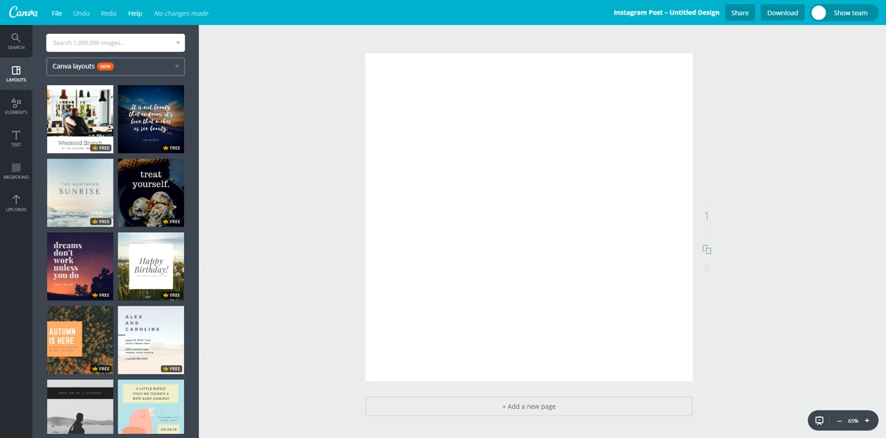
pyautogui.moveTo(210, 53)
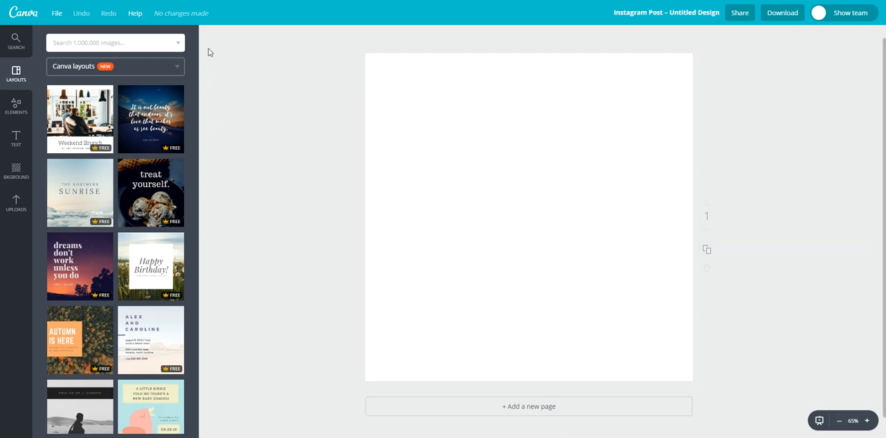
# Switch the side panel to the image library search
pyautogui.click(183, 43)
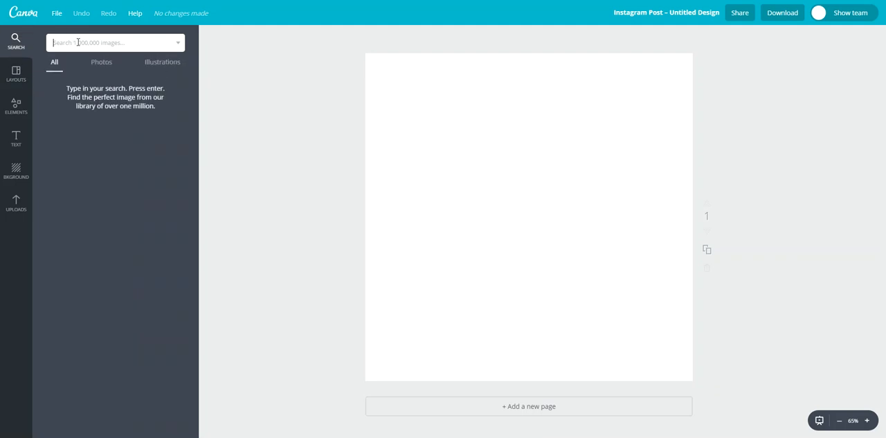
# Search the image library for "sunset"
pyautogui.write('su')
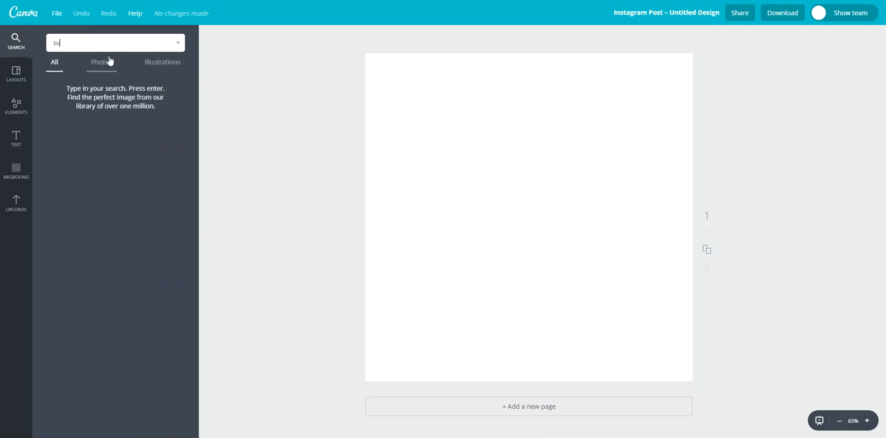
pyautogui.write('nset')
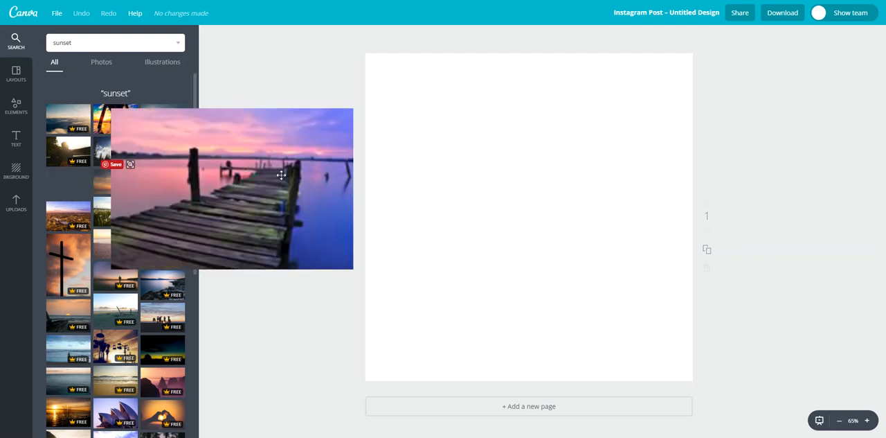
# Place the pier-at-sunset photo on the page and enlarge it to cover the square canvas
pyautogui.moveTo(232, 187); pyautogui.dragTo(528, 192)
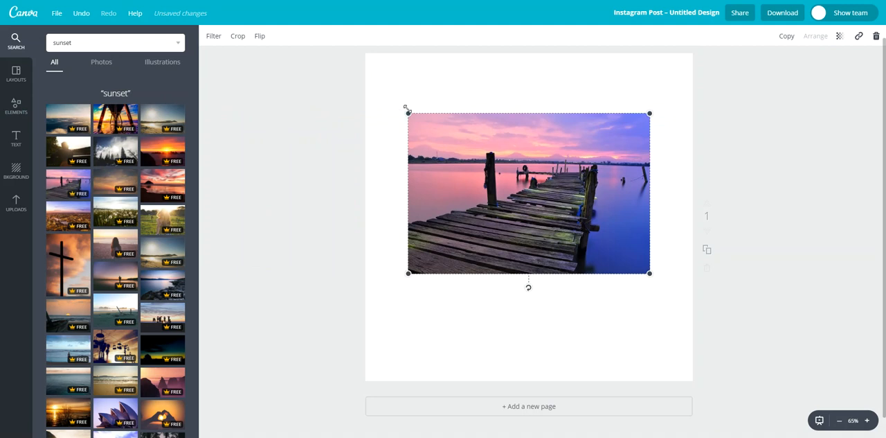
pyautogui.moveTo(407, 110); pyautogui.dragTo(312, 49)
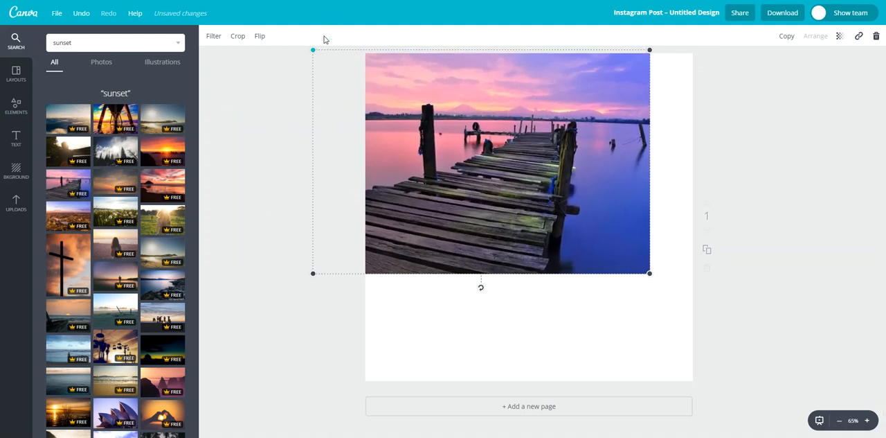
pyautogui.moveTo(649, 273); pyautogui.dragTo(764, 350)
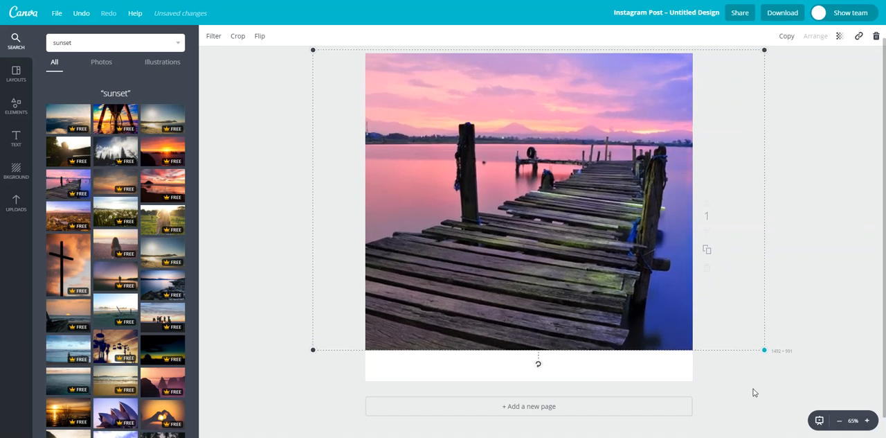
pyautogui.moveTo(765, 350); pyautogui.dragTo(808, 379)
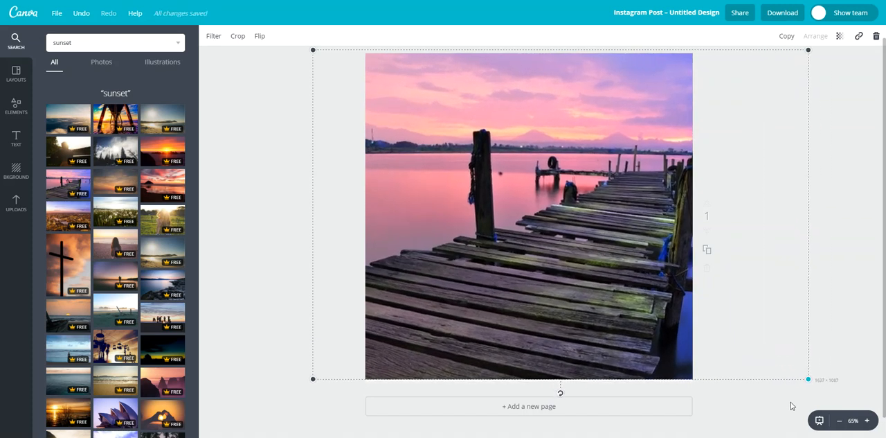
pyautogui.click(729, 309)
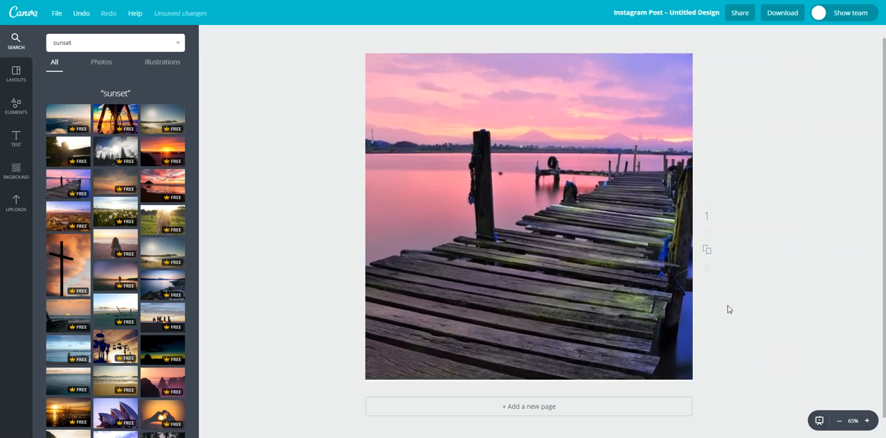